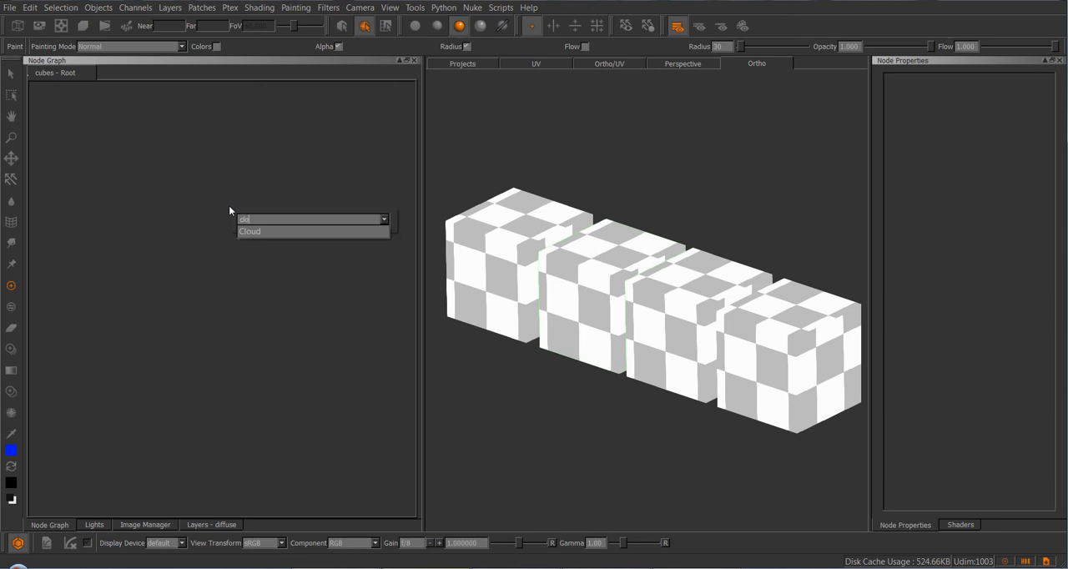
# Add a Cloud procedural node and create a new 512x512 paint node from the node menu.
pyautogui.click(250, 231)
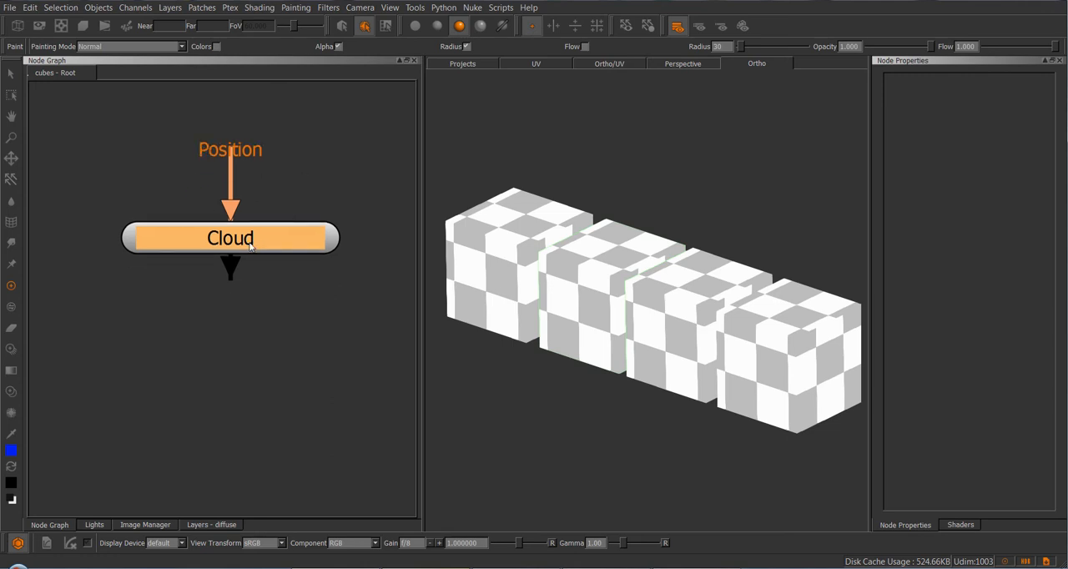
pyautogui.rightClick(251, 246)
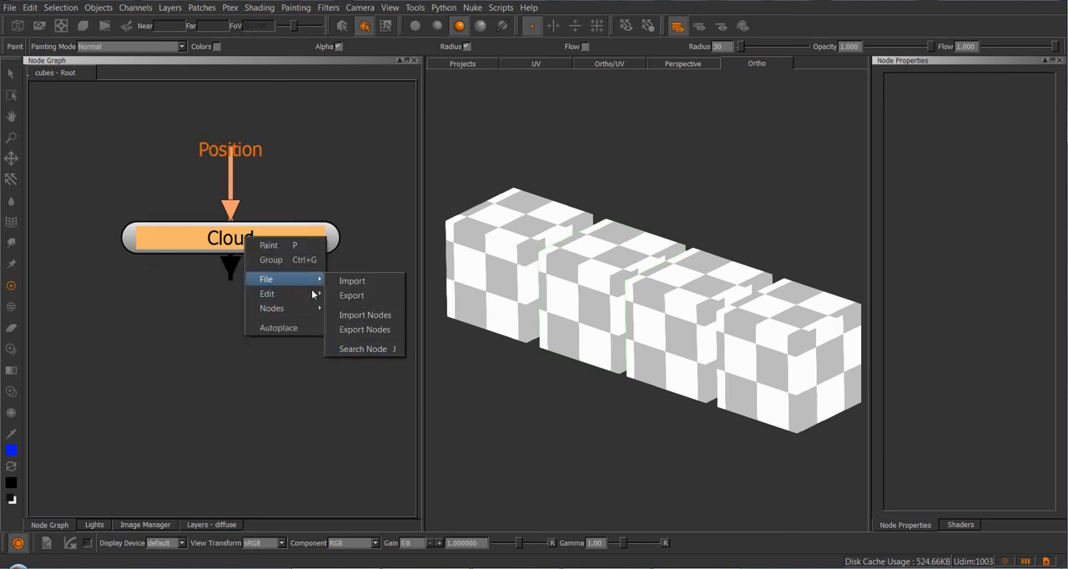
pyautogui.click(350, 281)
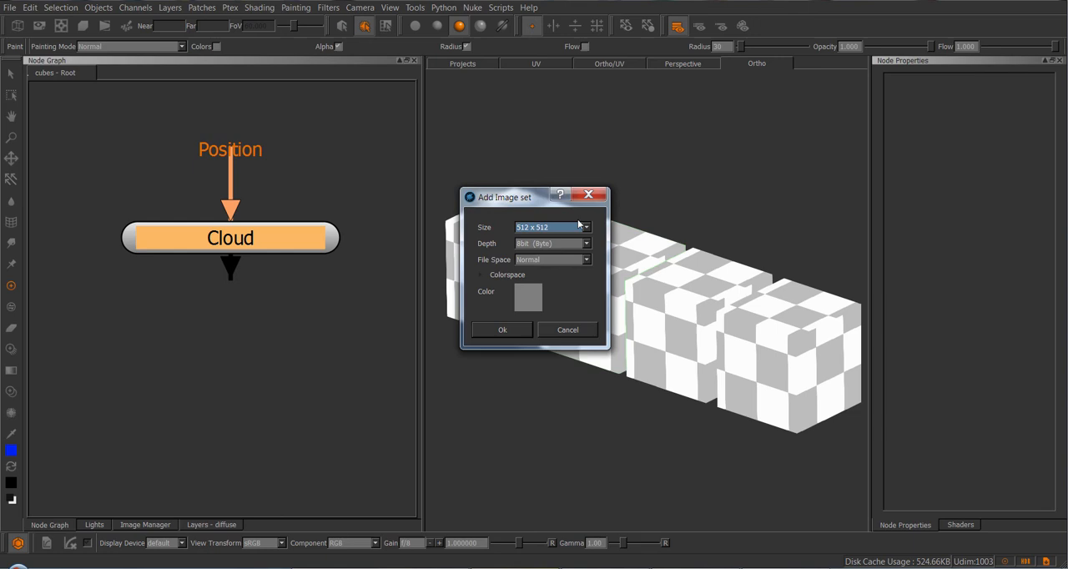
pyautogui.moveTo(554, 226)
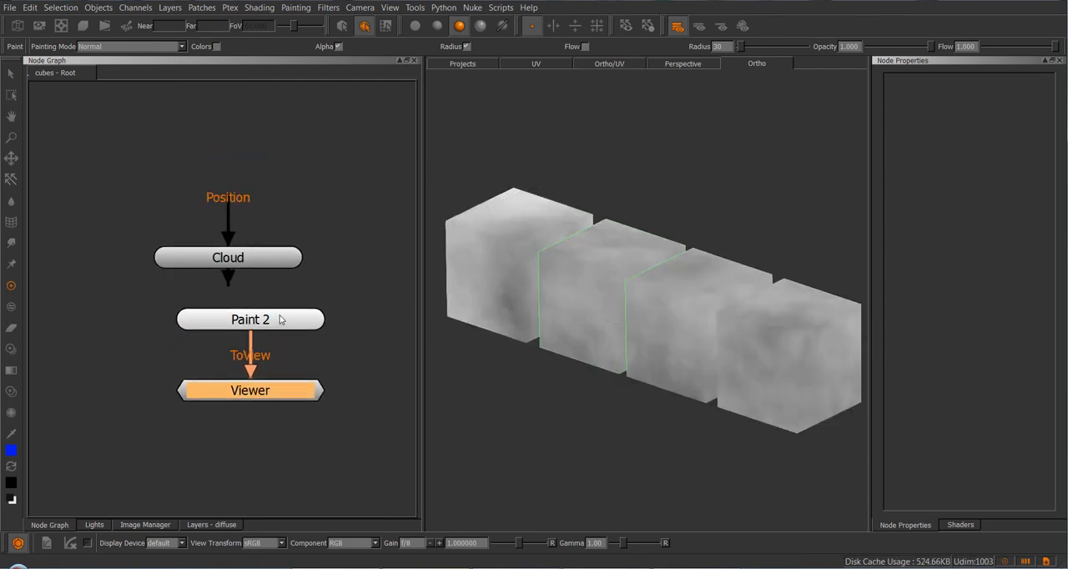
# Check the cloud texture on the UV layout, then start creating another paint node.
pyautogui.click(462, 64)
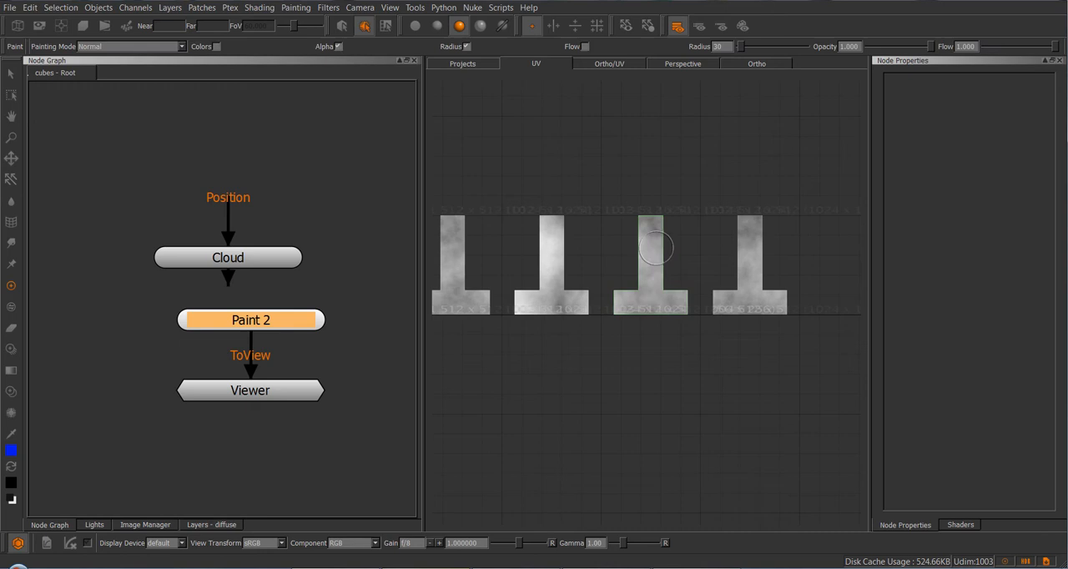
pyautogui.rightClick(654, 247)
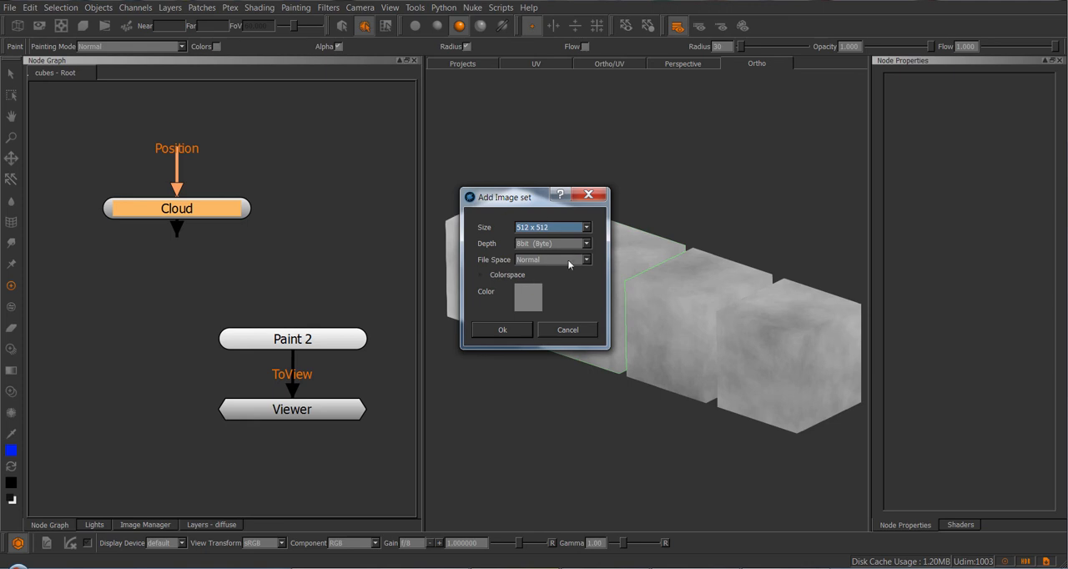
pyautogui.moveTo(550, 230)
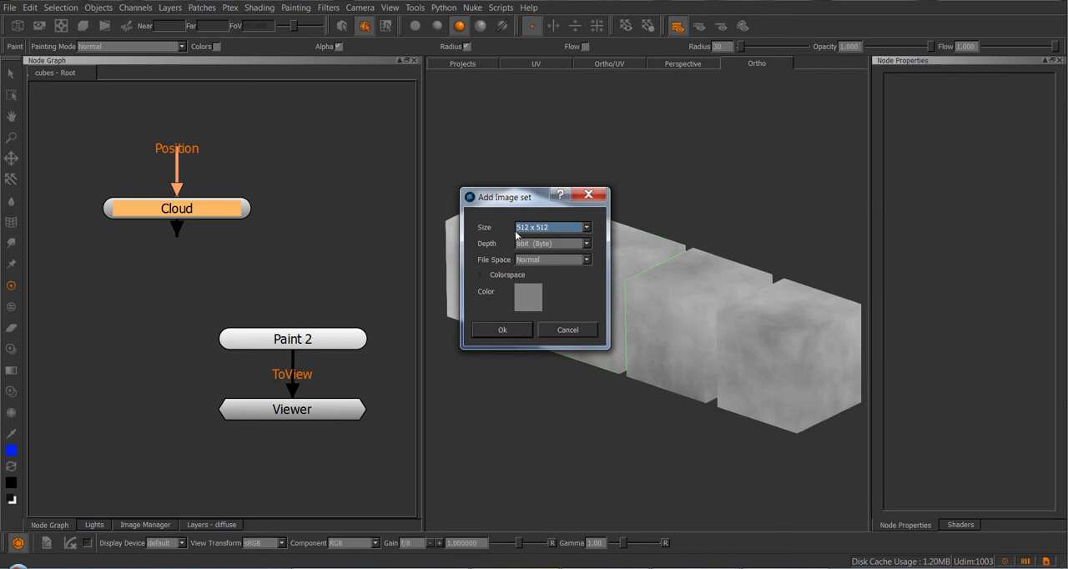
# Cancel the Add Image Set dialog for the extra paint node.
pyautogui.click(500, 330)
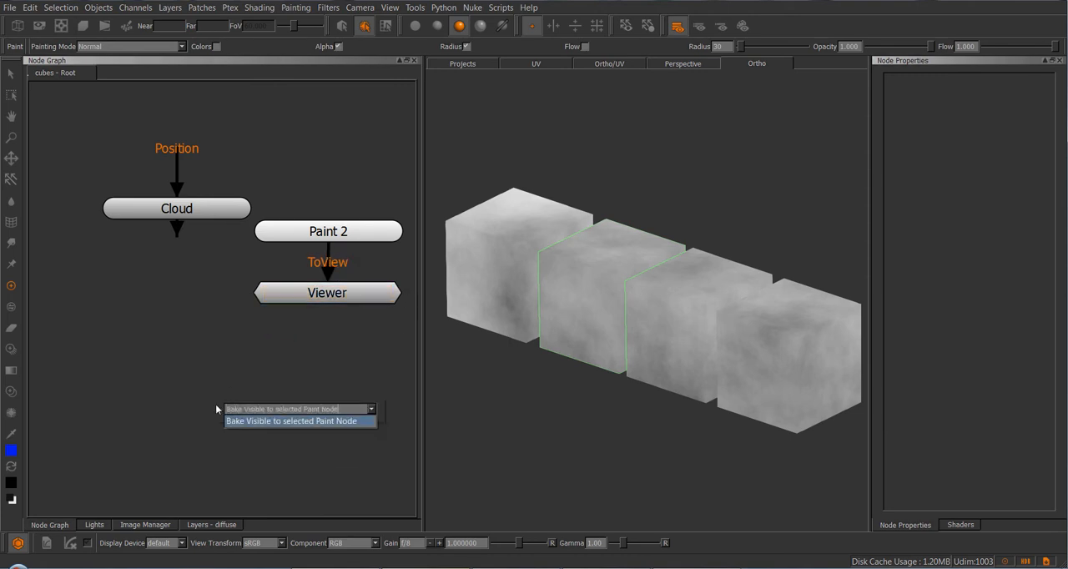
# Add a Bake Visible to selected Paint Node with Cloud source, Paint 2 target, feeding the Viewer.
pyautogui.click(292, 420)
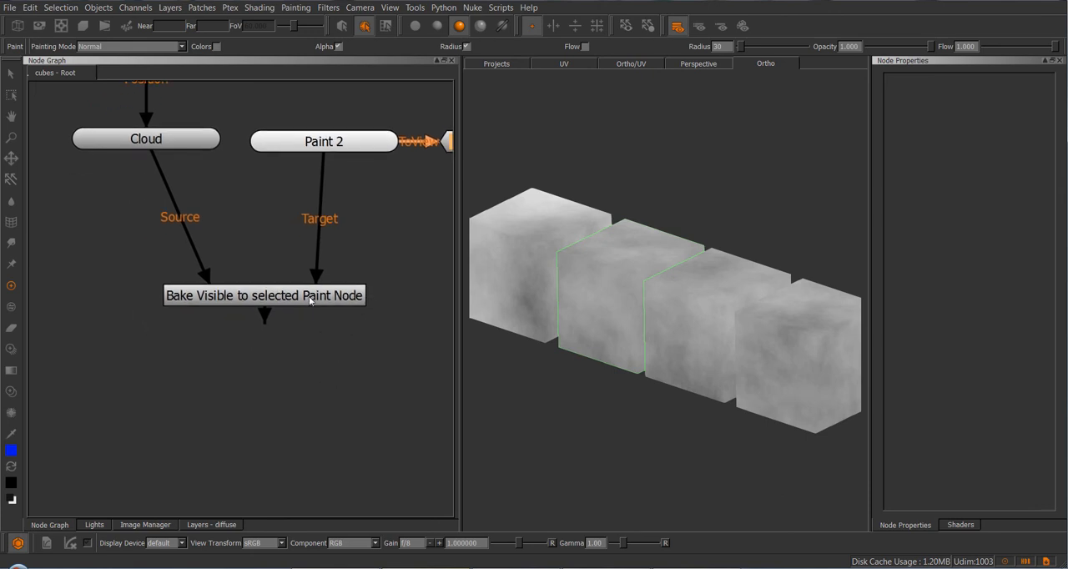
pyautogui.click(263, 295)
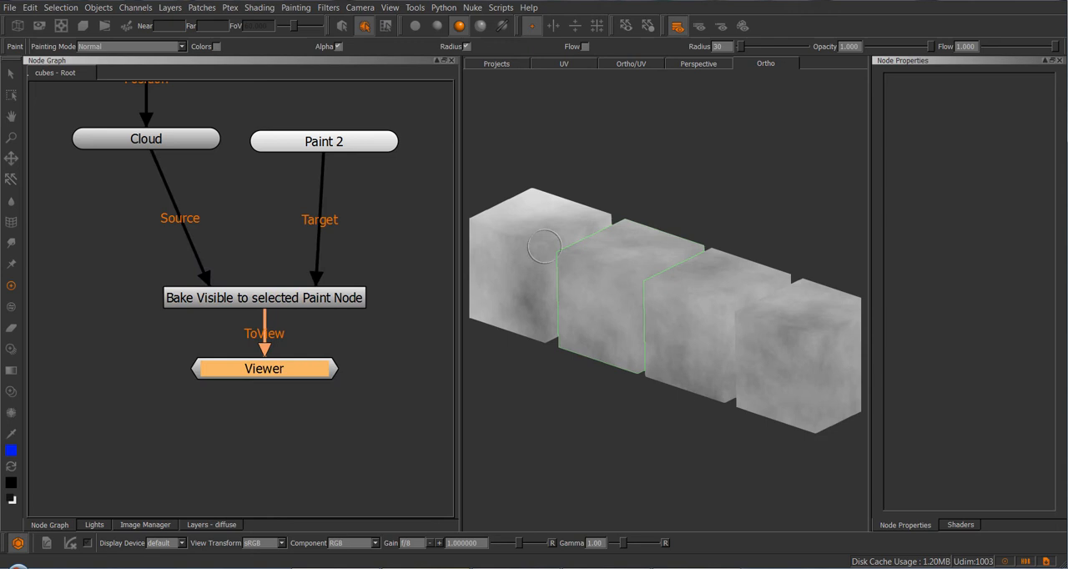
# Select the Bake Visible node to show its Node Properties.
pyautogui.click(264, 297)
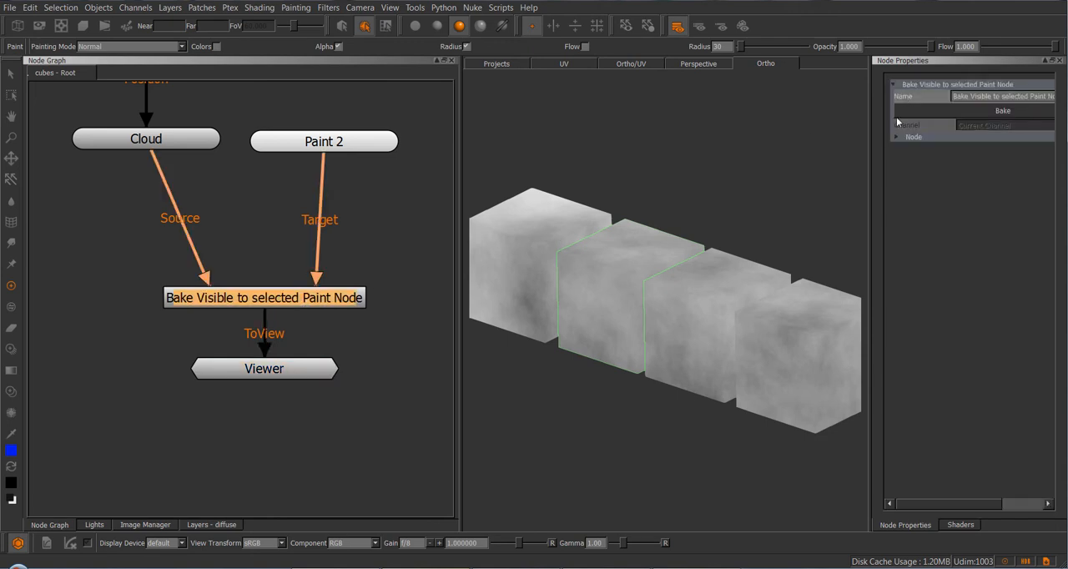
pyautogui.moveTo(919, 134)
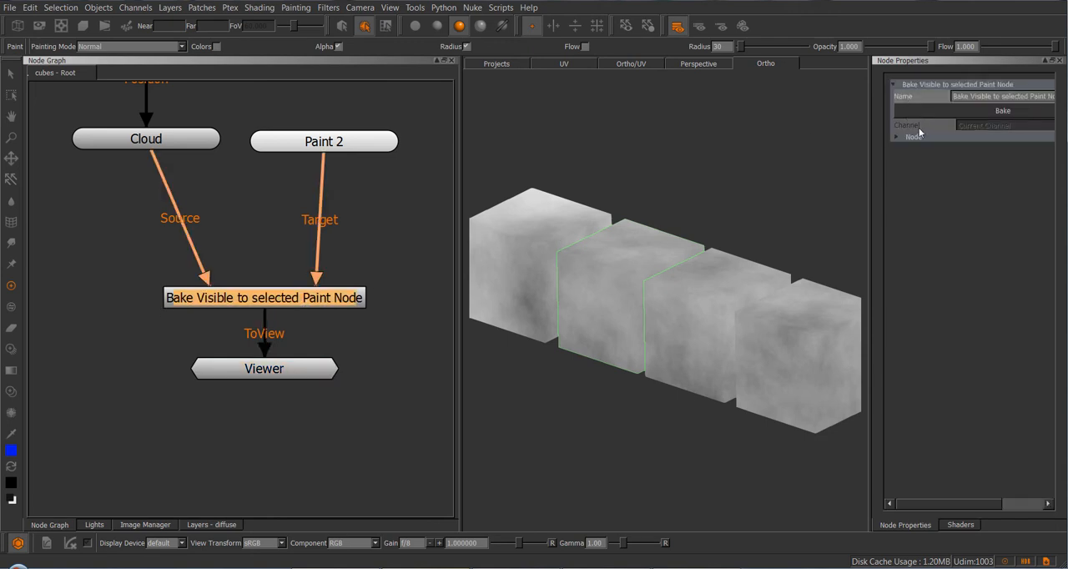
pyautogui.moveTo(965, 132)
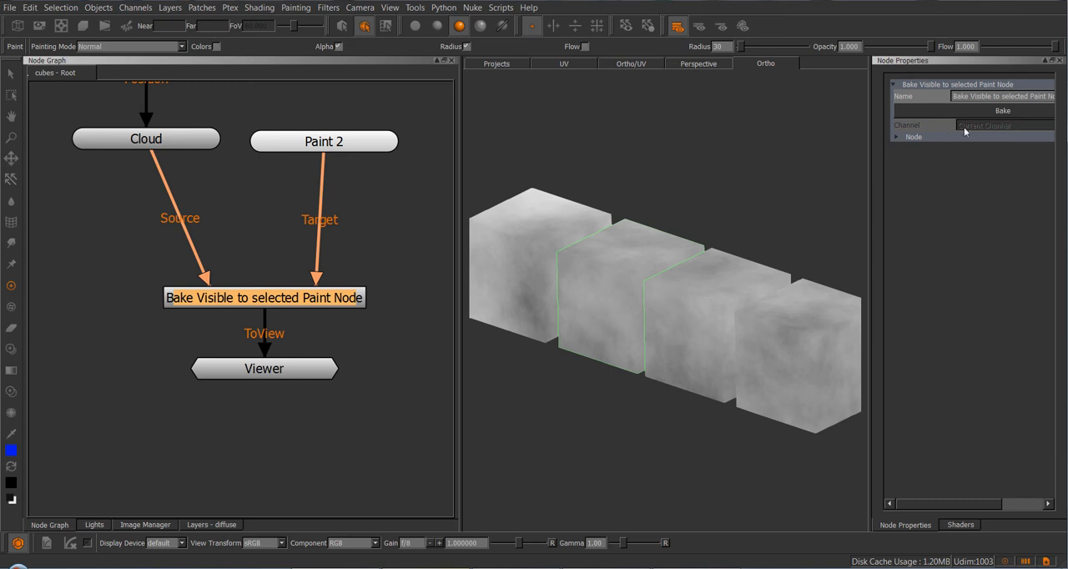
pyautogui.moveTo(347, 357)
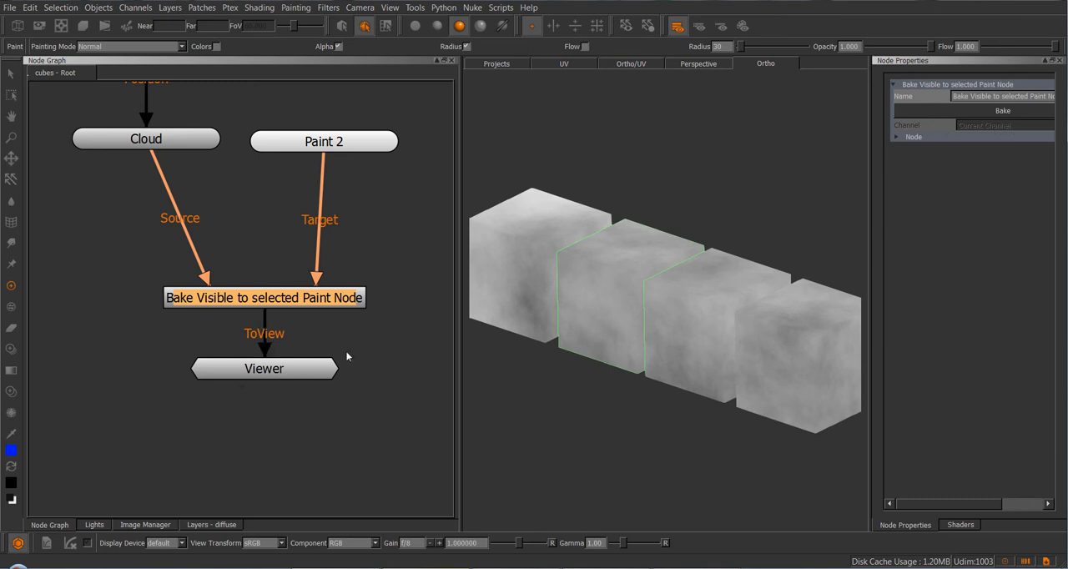
pyautogui.moveTo(340, 397)
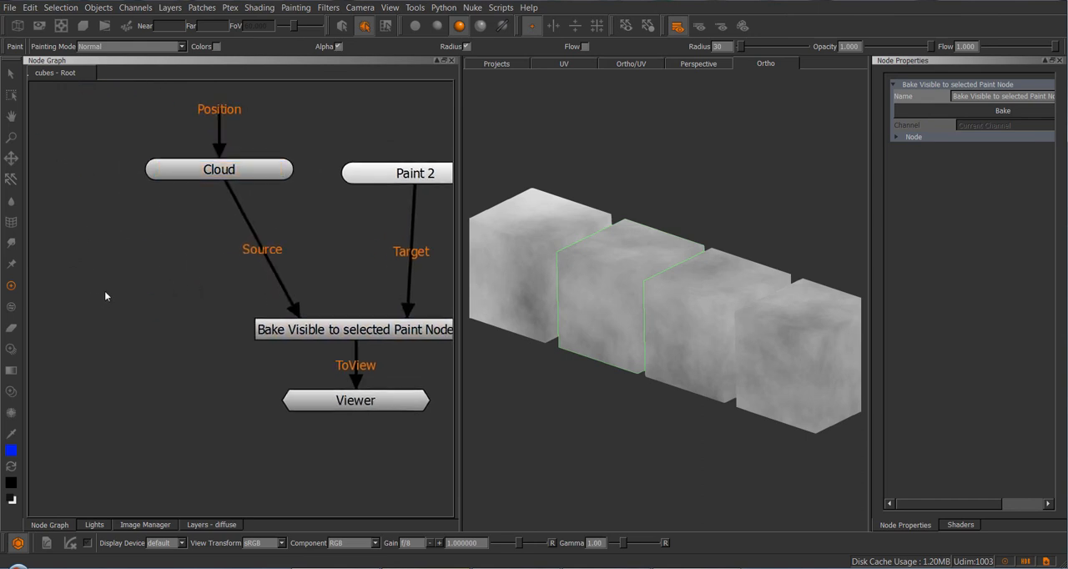
# Search the node menu and add a Brownian Noise procedural node beside the bake setup.
pyautogui.click(107, 297)
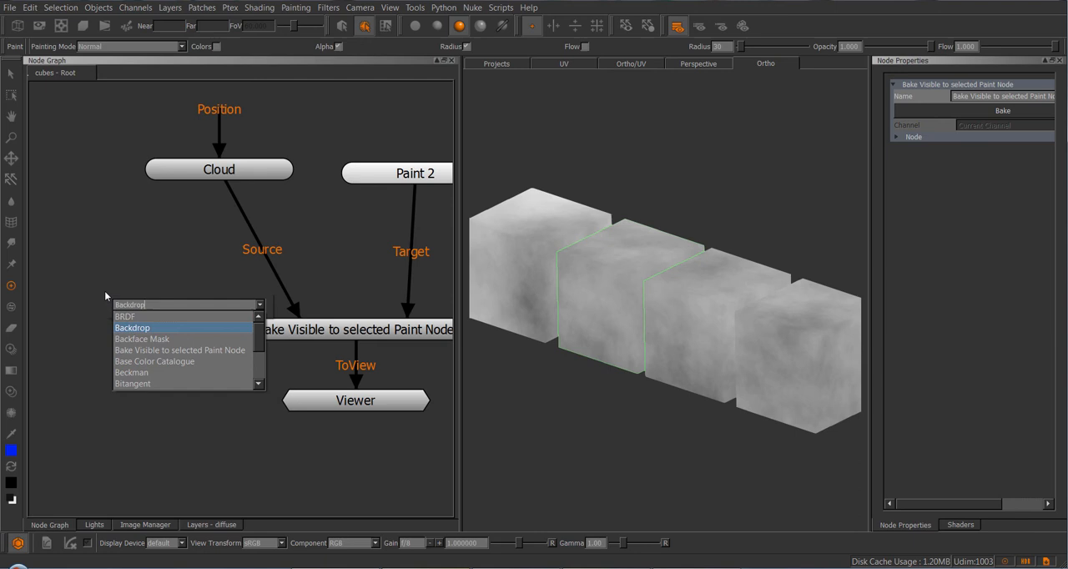
pyautogui.click(132, 327)
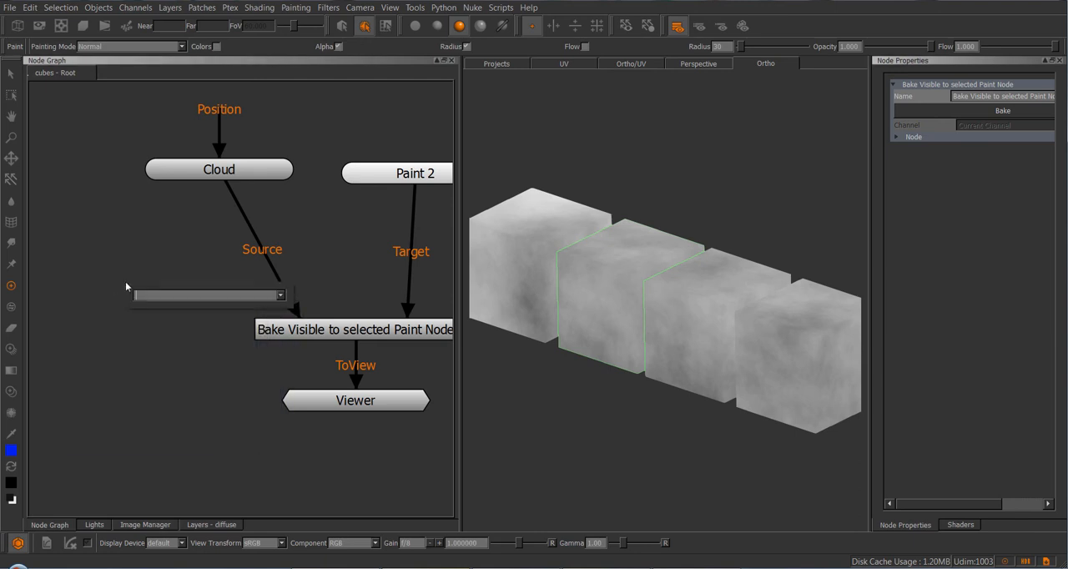
pyautogui.click(280, 294)
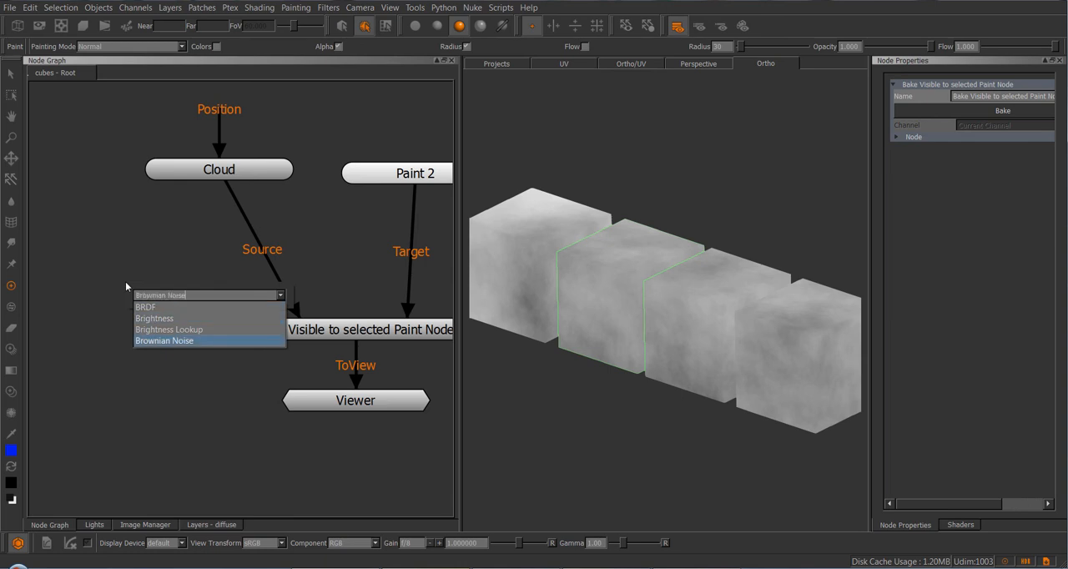
pyautogui.click(164, 340)
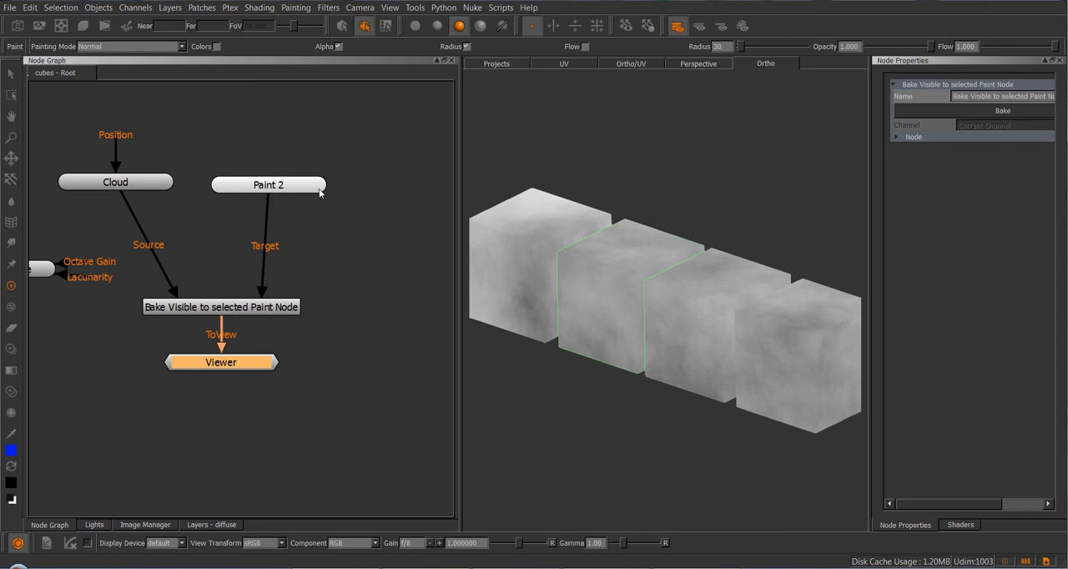
pyautogui.moveTo(267, 254)
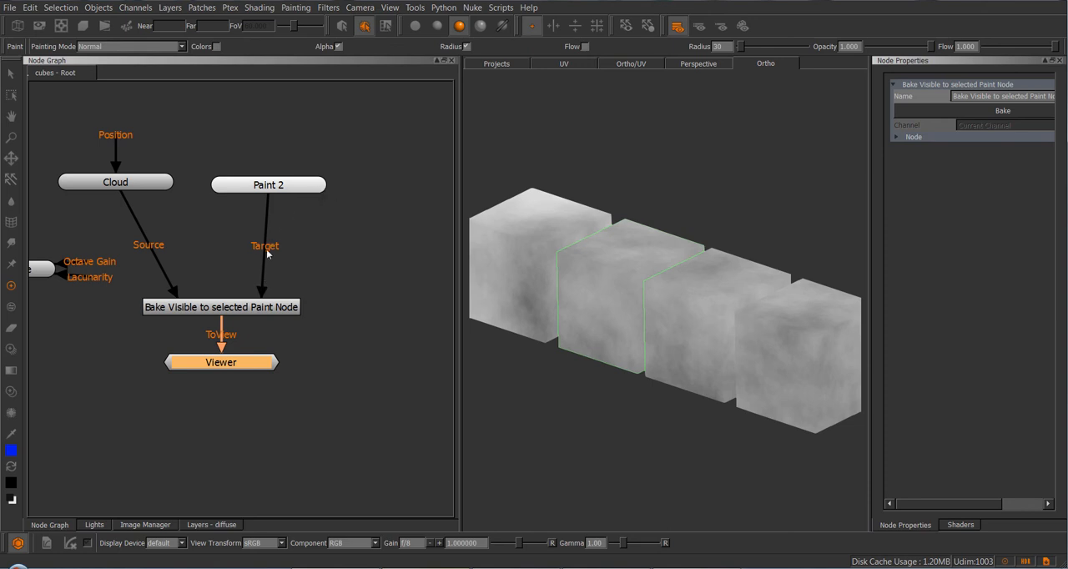
pyautogui.moveTo(267, 250)
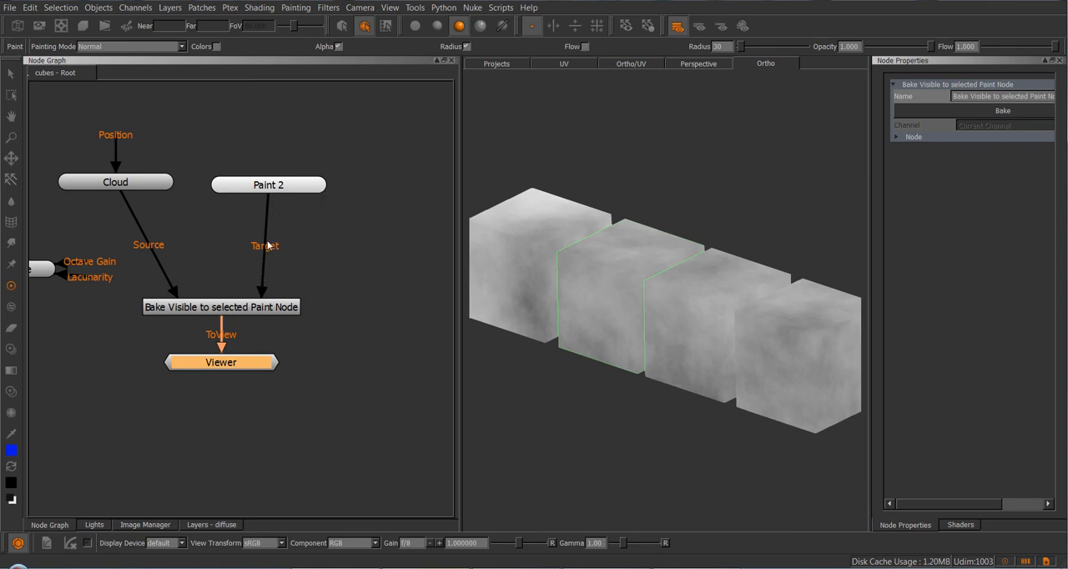
pyautogui.moveTo(297, 192)
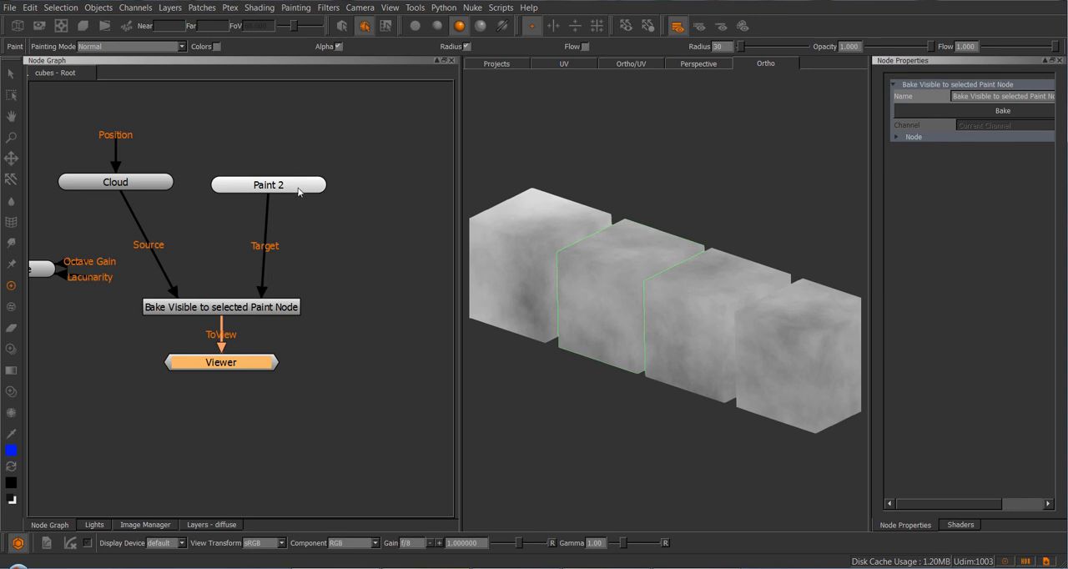
# Wire Paint 2 into the Bake Visible node's Target and start creating another paint node.
pyautogui.click(277, 183)
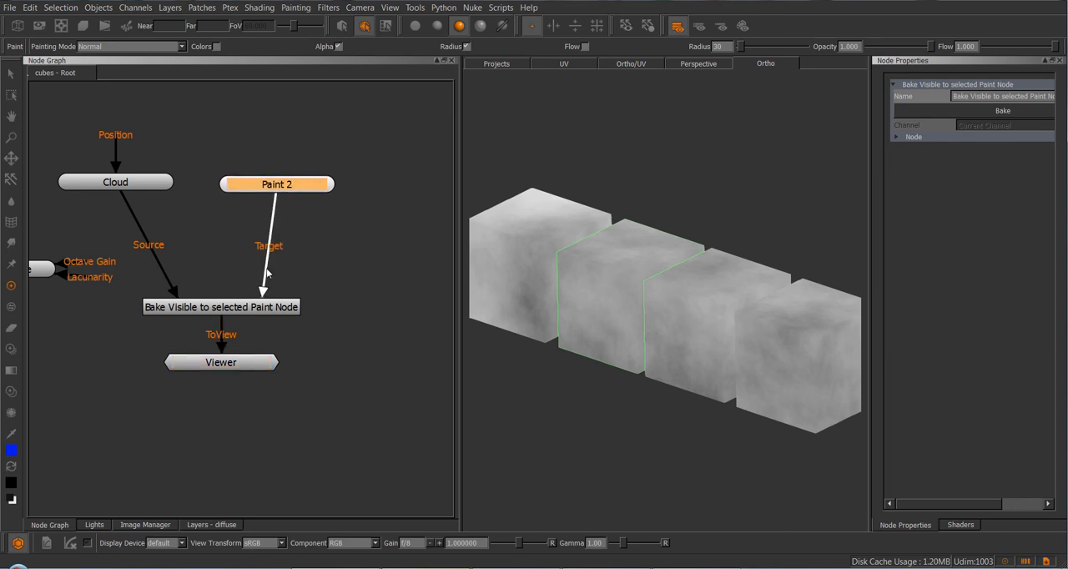
pyautogui.moveTo(271, 250)
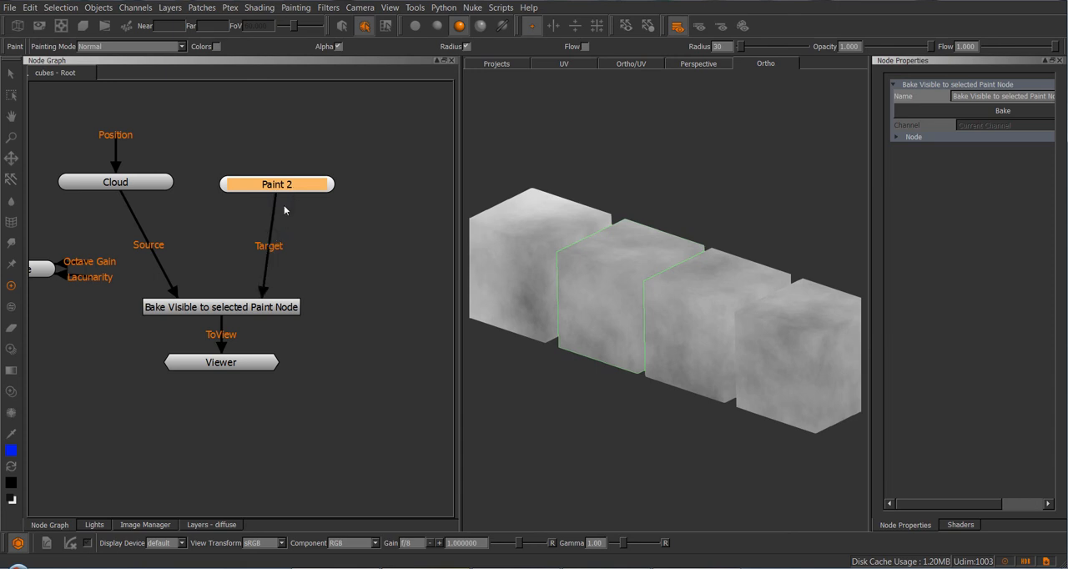
pyautogui.moveTo(258, 284)
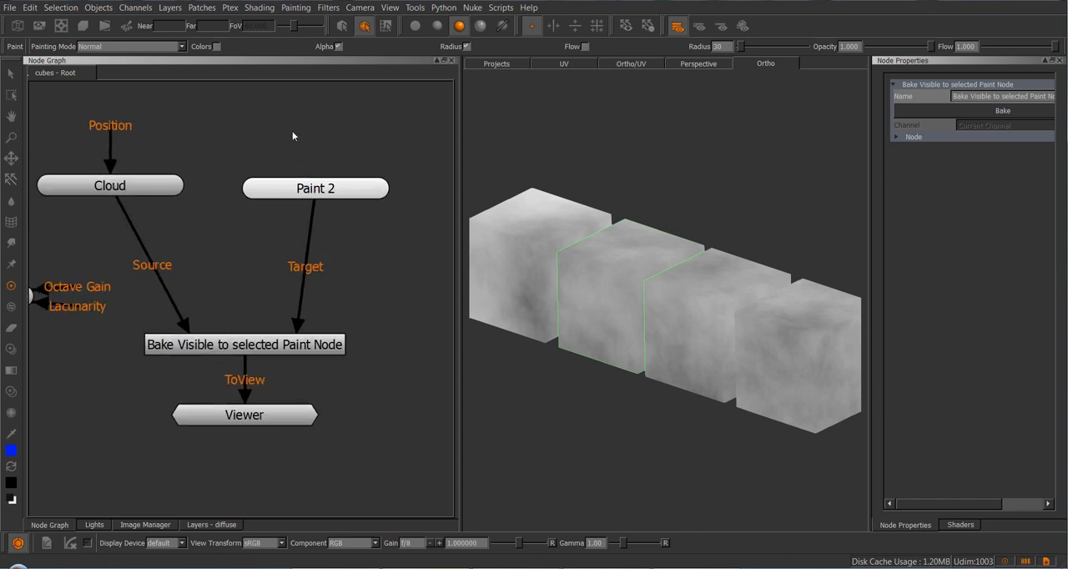
pyautogui.click(316, 187)
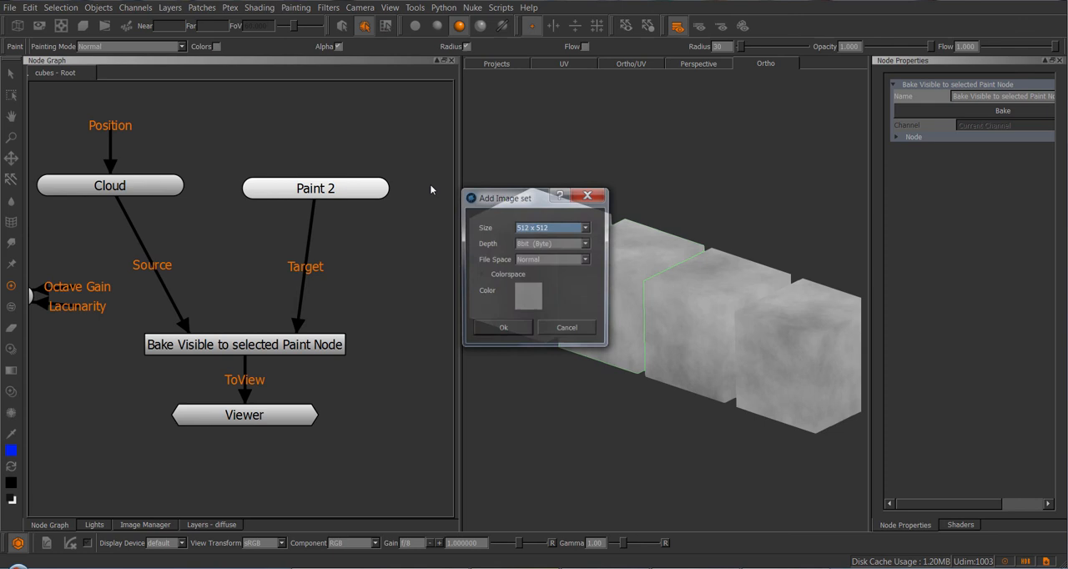
# Accept the image set to create Paint 3 above Paint 2, then select the bake node.
pyautogui.click(504, 327)
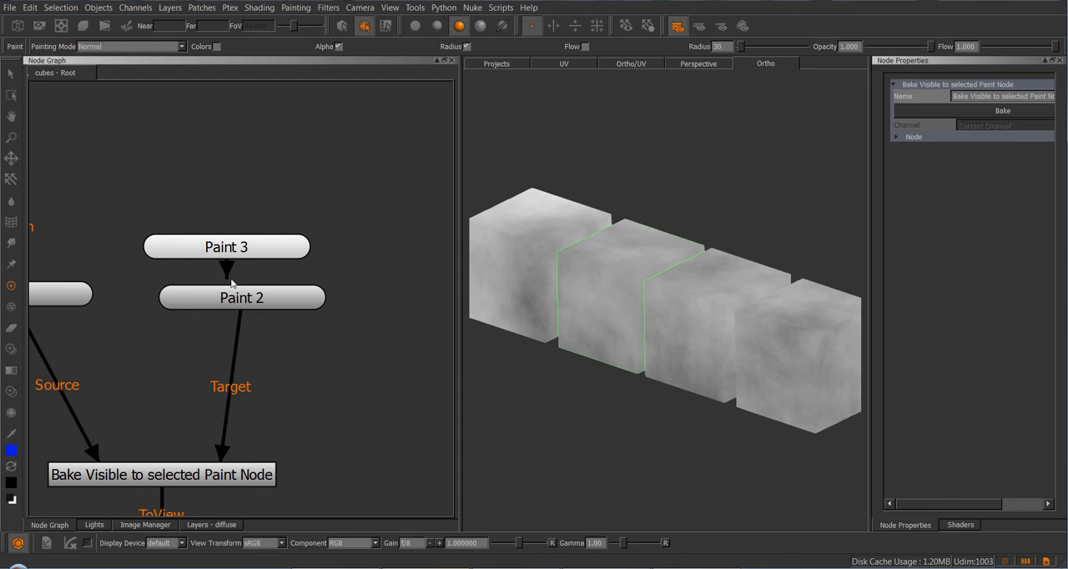
pyautogui.moveTo(300, 252)
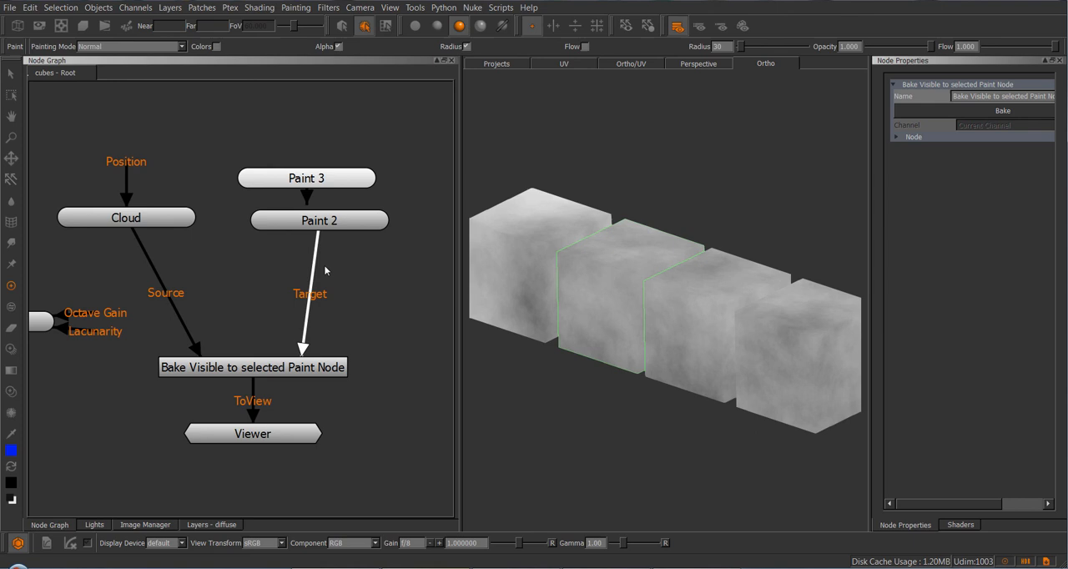
pyautogui.click(319, 221)
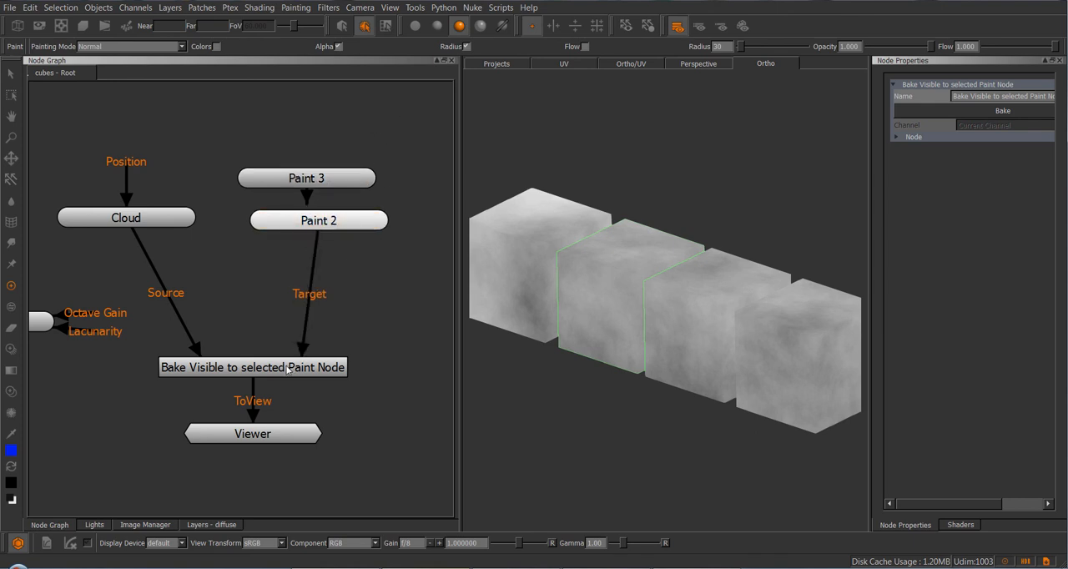
pyautogui.click(252, 367)
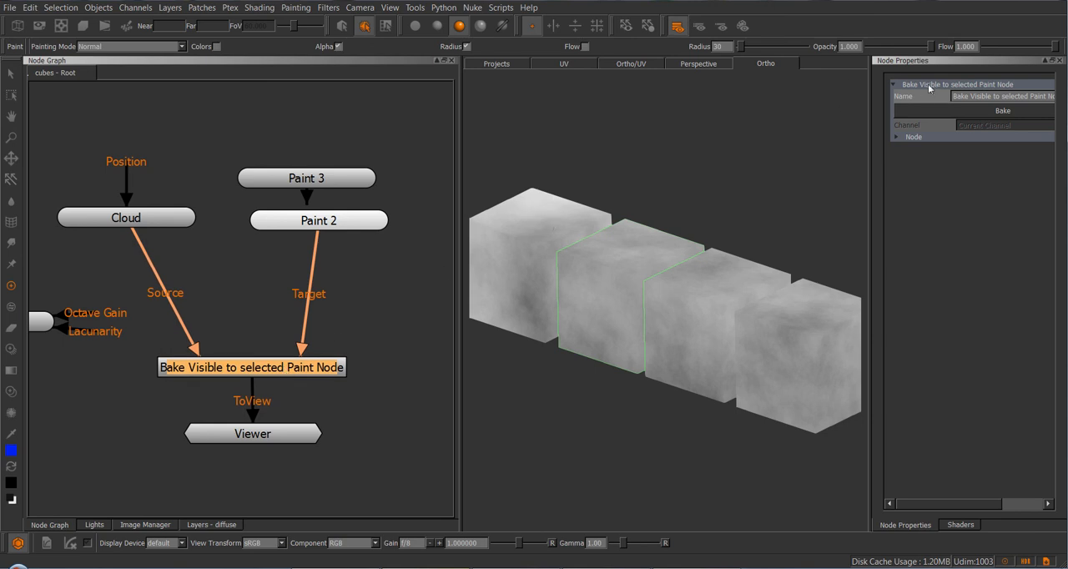
pyautogui.moveTo(340, 277)
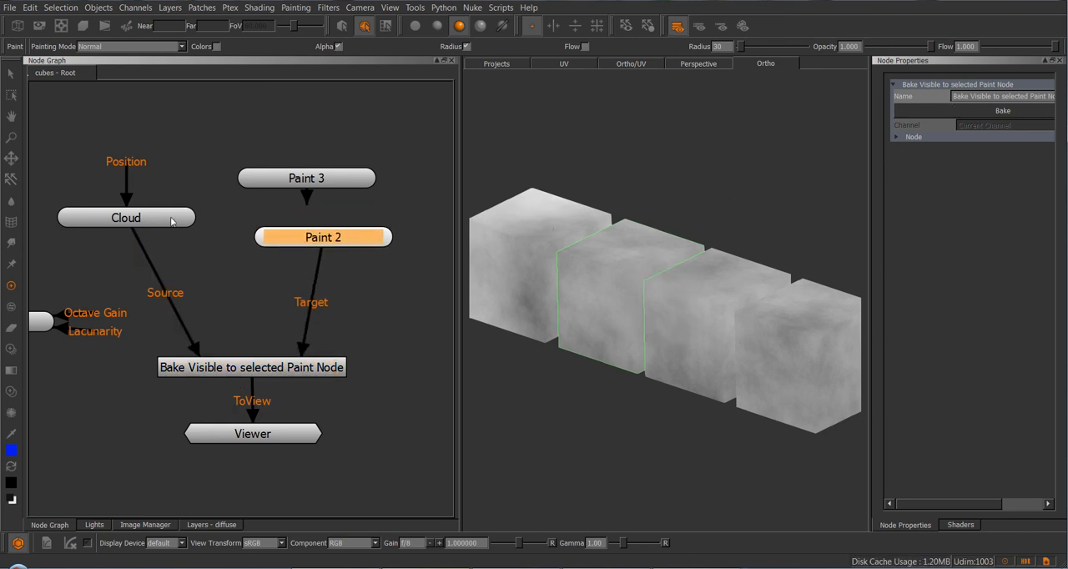
# Adjust the Cloud node's settings and bake a bold black-and-white cloud onto the cubes.
pyautogui.click(127, 217)
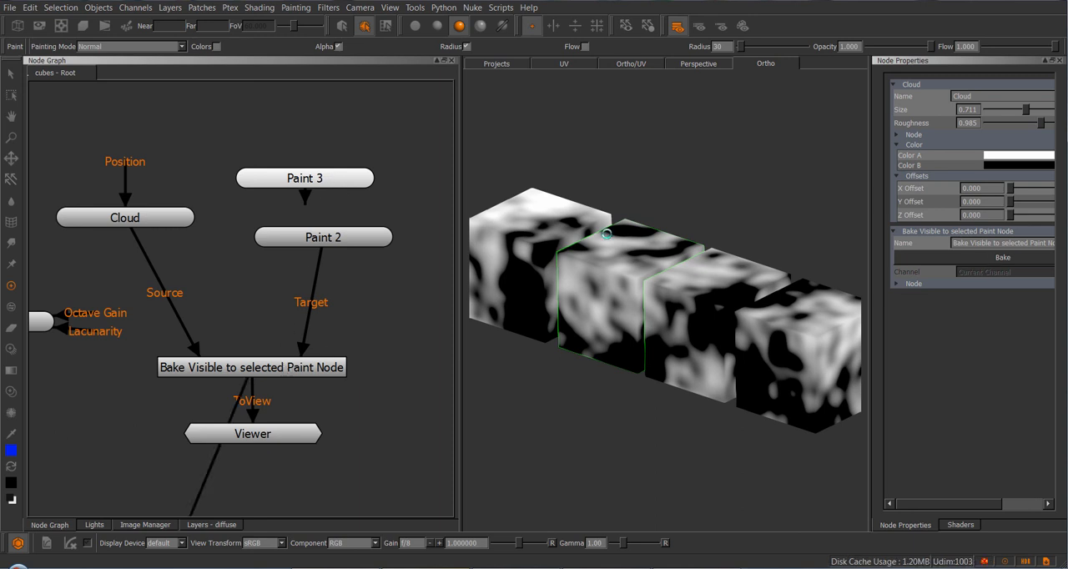
pyautogui.moveTo(252, 433); pyautogui.dragTo(303, 192)
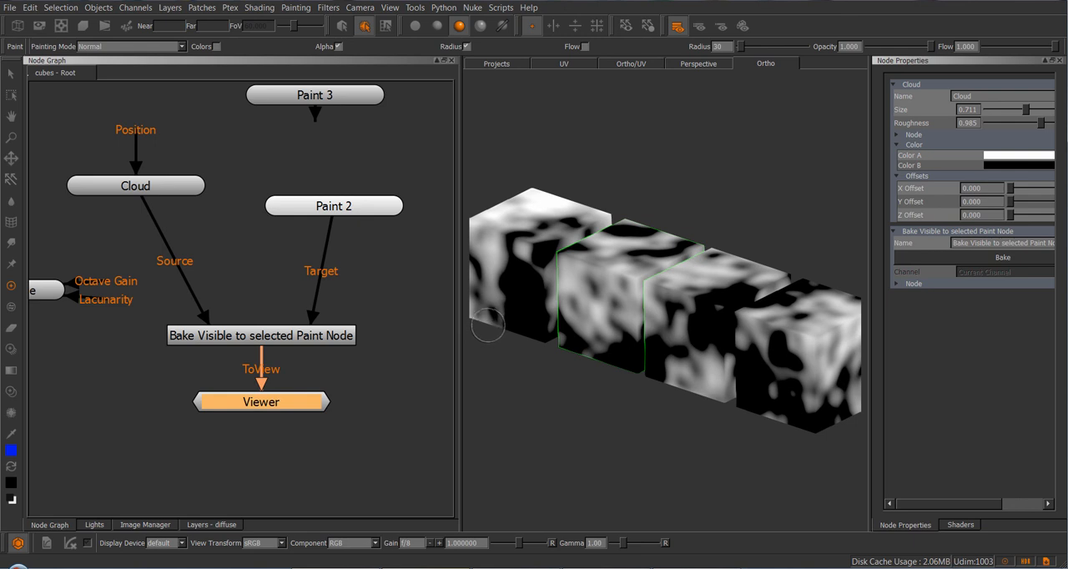
pyautogui.moveTo(284, 324)
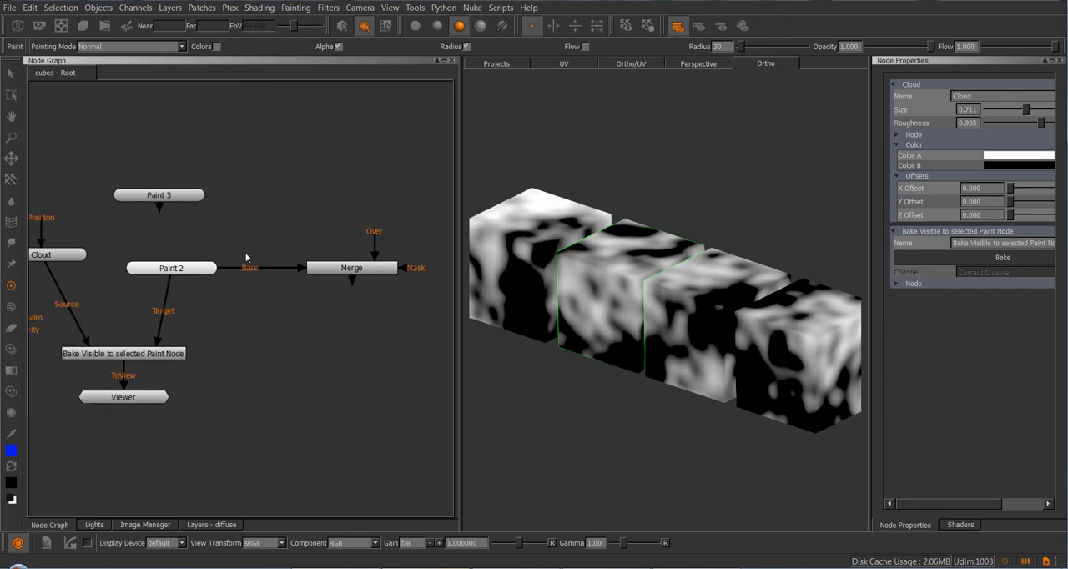
pyautogui.moveTo(197, 270)
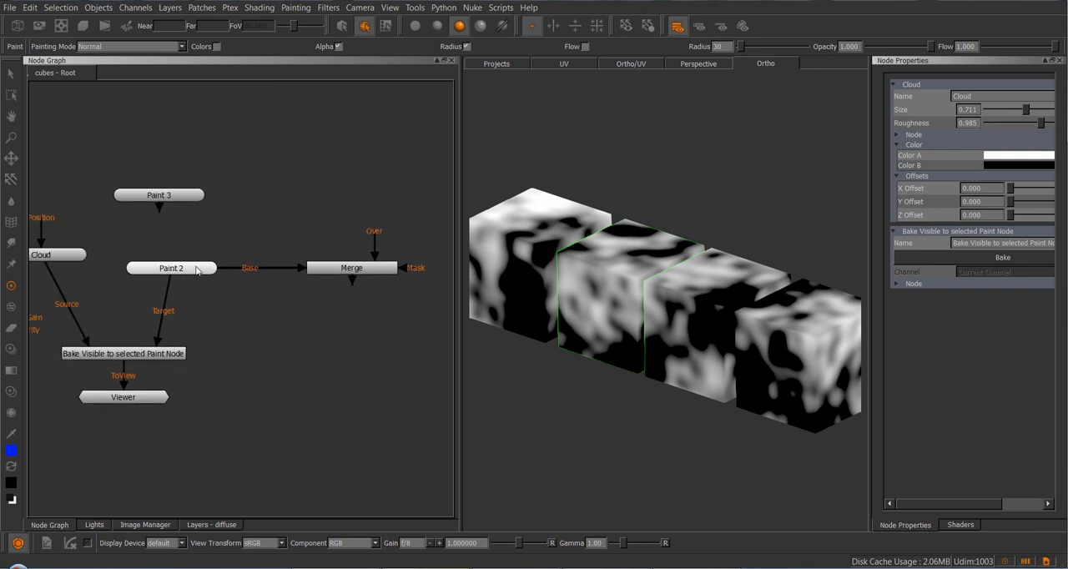
pyautogui.moveTo(414, 224)
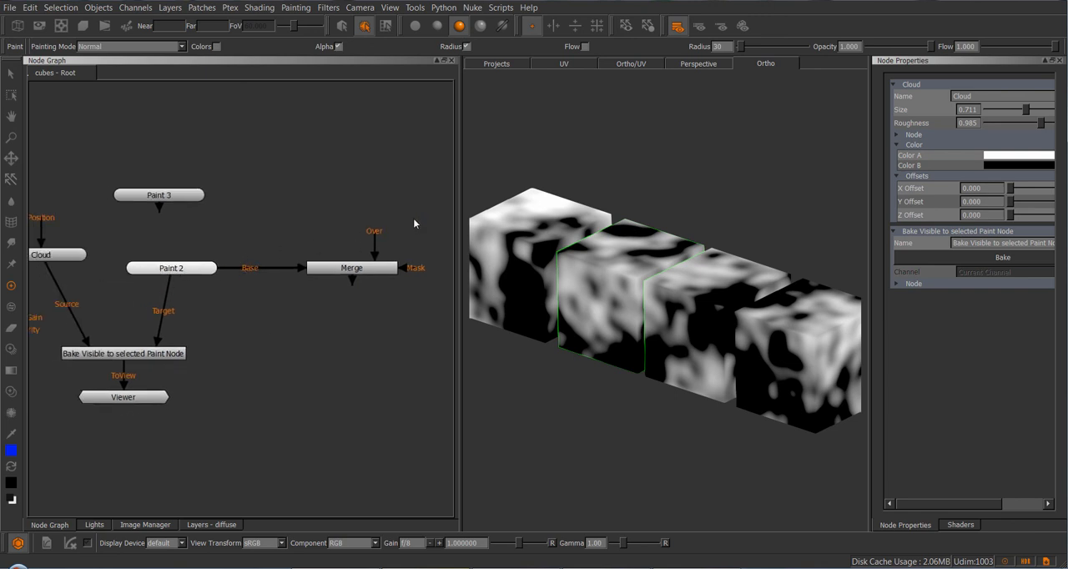
# Add a Merge node and feed Paint 2's output into it.
pyautogui.click(171, 267)
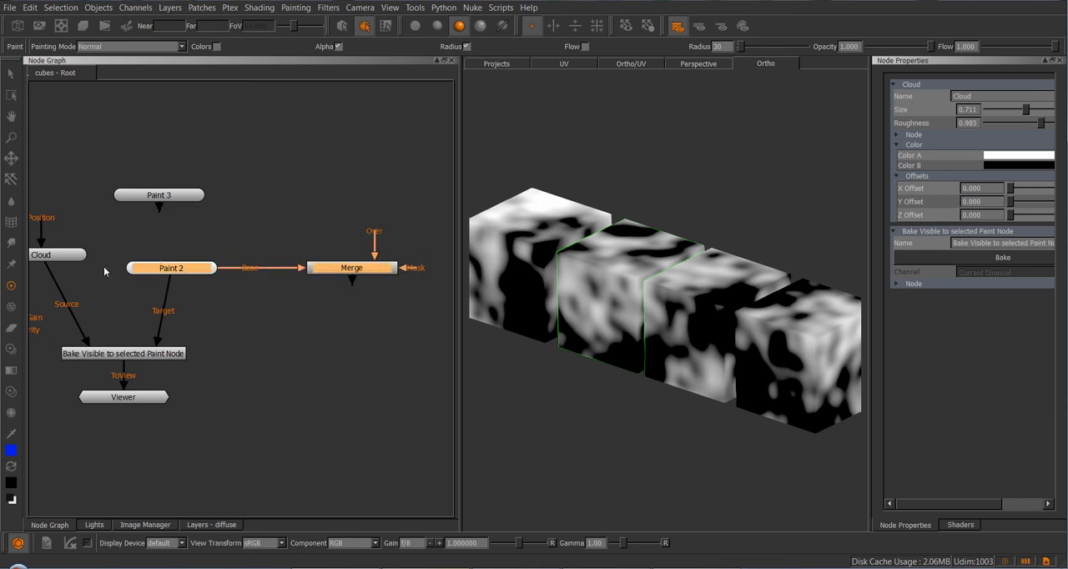
pyautogui.moveTo(110, 280)
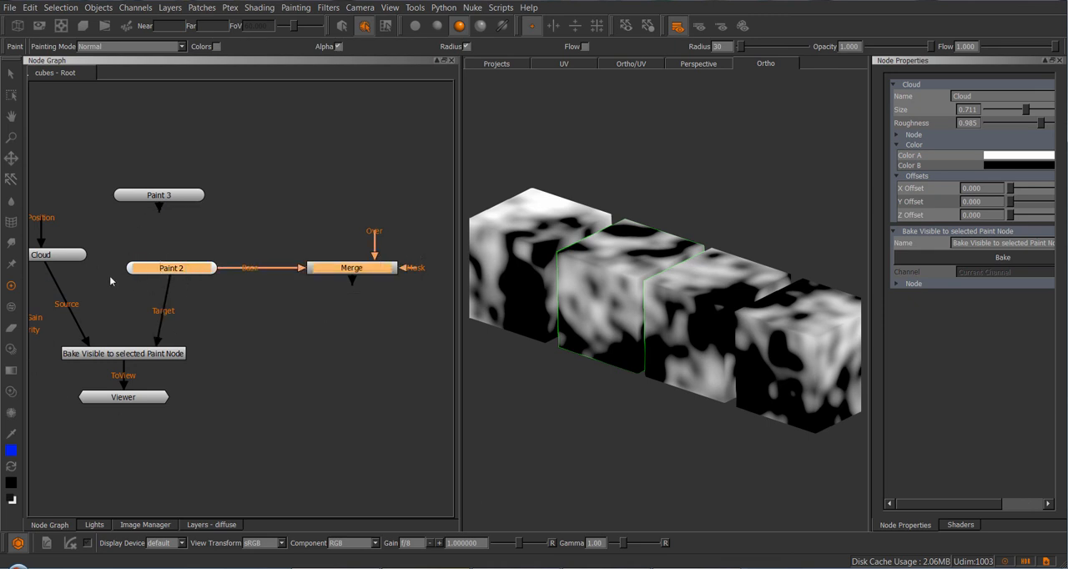
pyautogui.moveTo(422, 243)
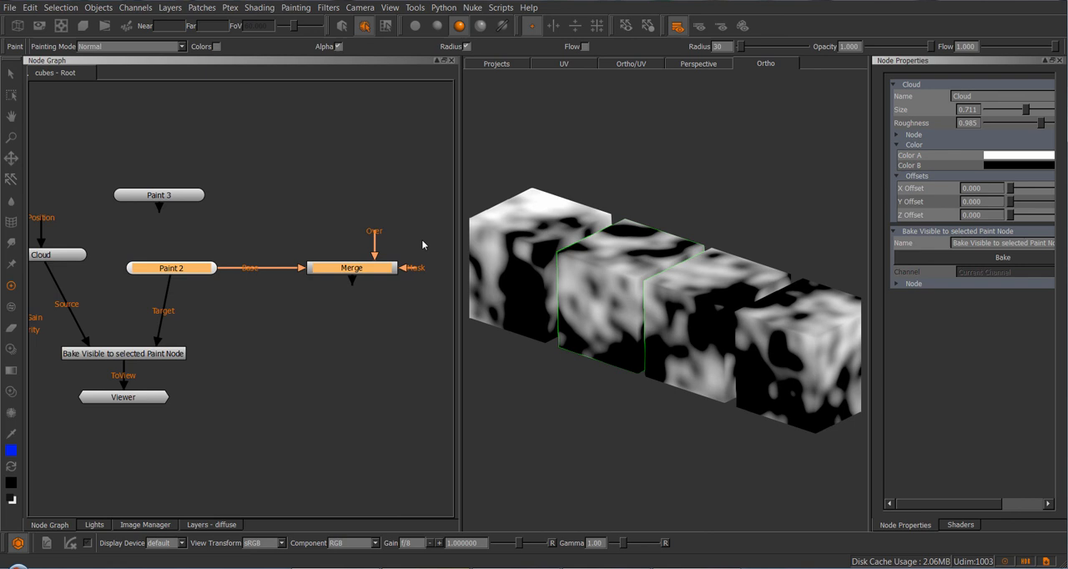
pyautogui.moveTo(521, 220)
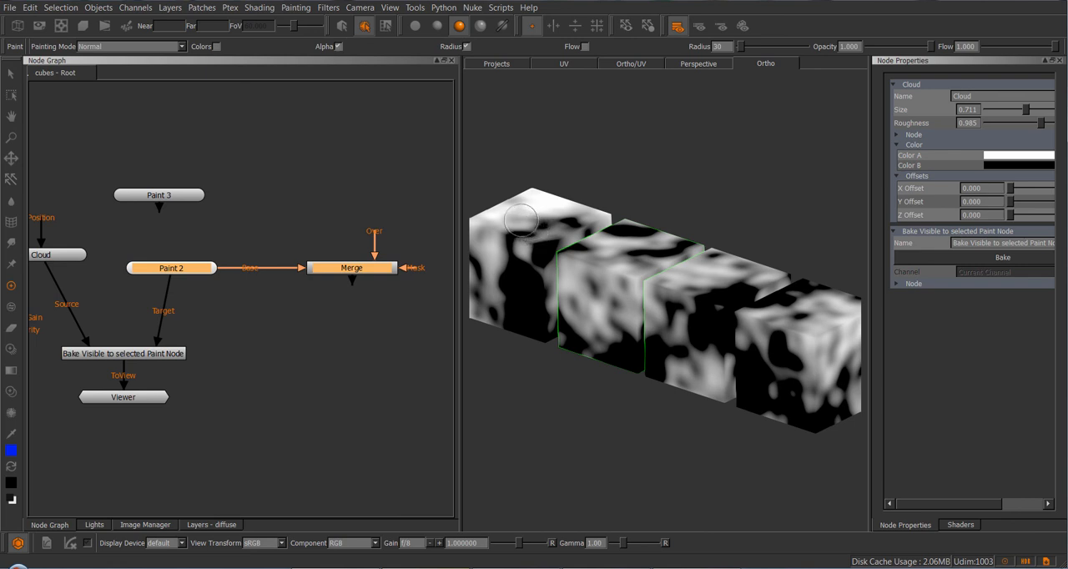
pyautogui.moveTo(377, 177)
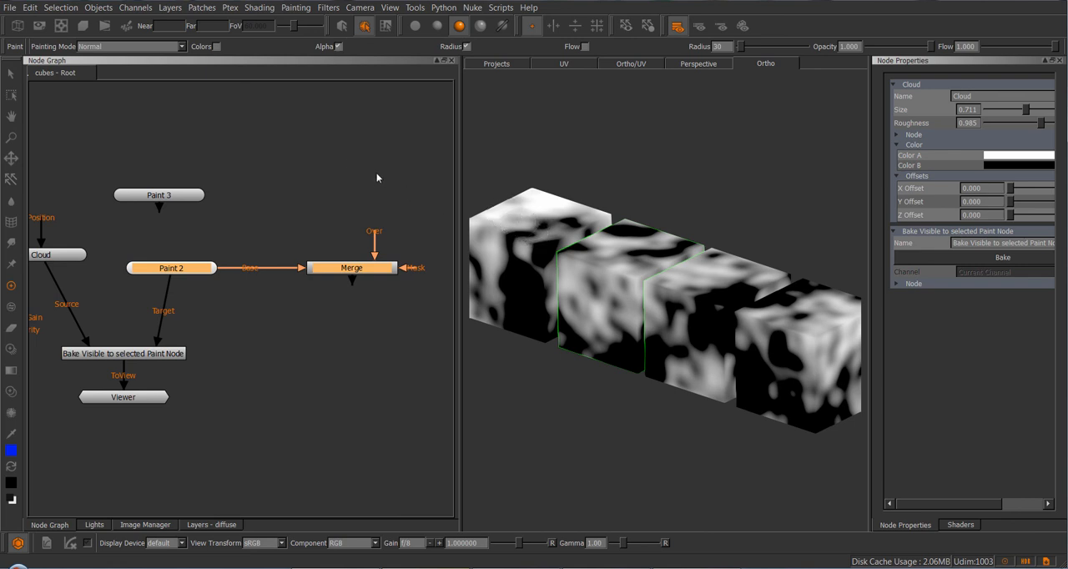
pyautogui.moveTo(369, 182)
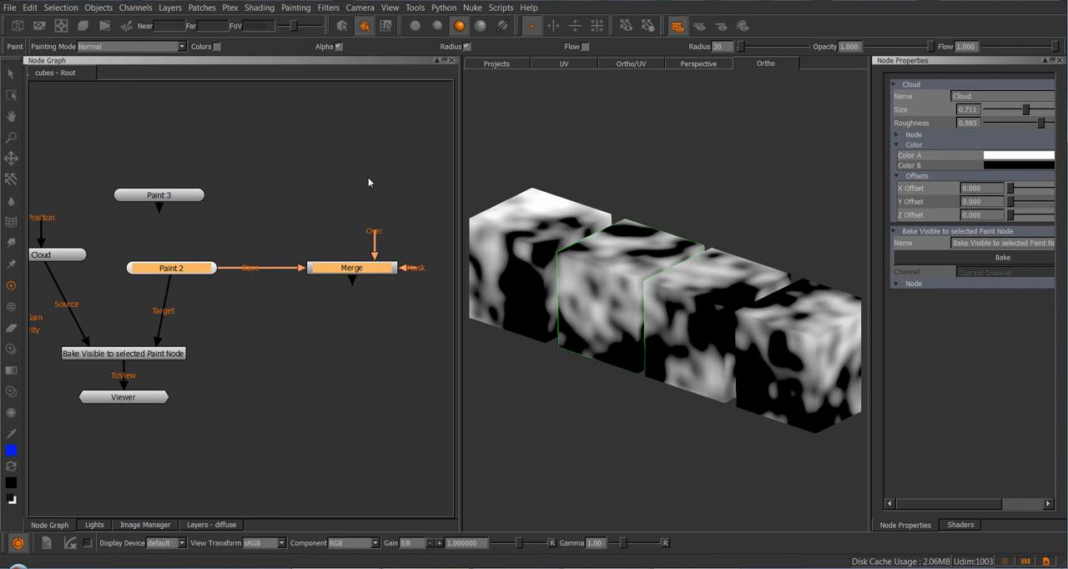